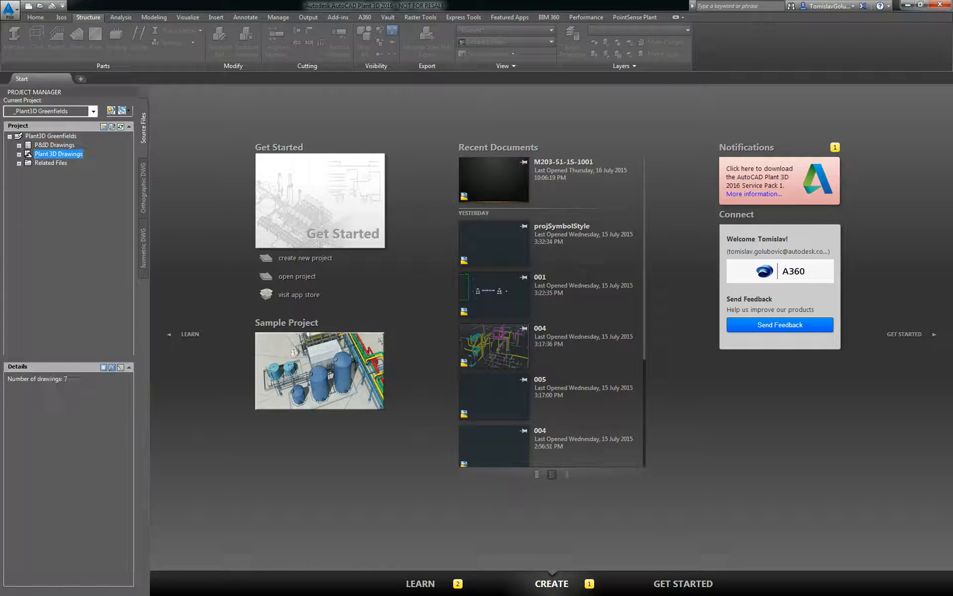
# Expand the Plant 3D Drawings and Equipment folders to reach drawing M203-51-1E-1001.
pyautogui.click(15, 153)
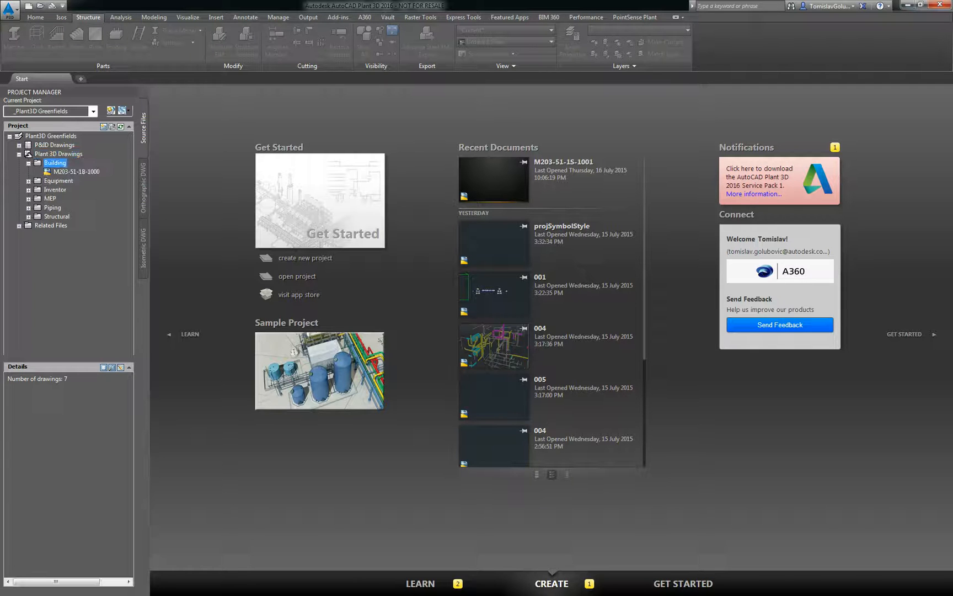
pyautogui.click(57, 171)
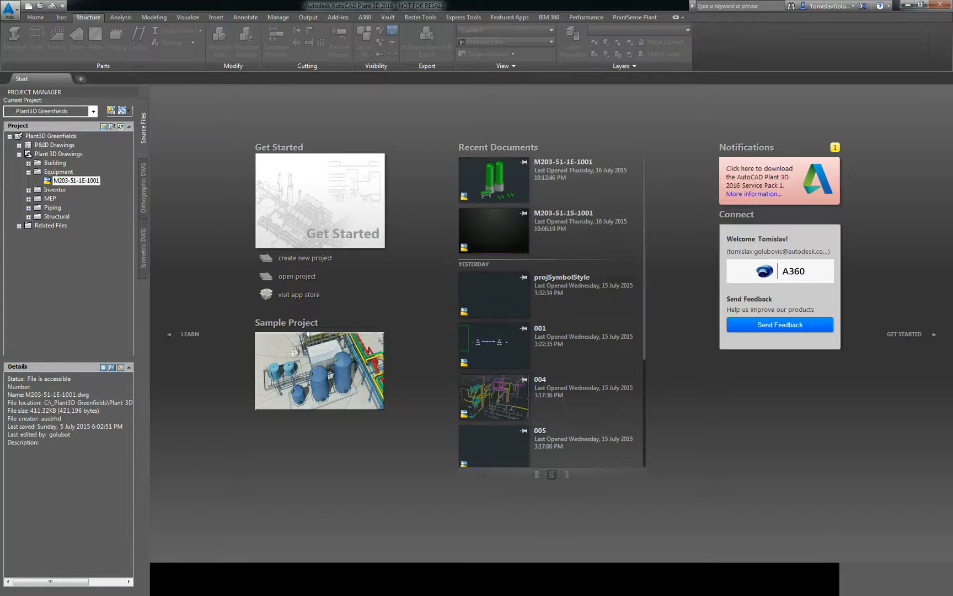
# Open equipment drawing M203-51-1E-1001 and start Equipment > Create from the Home ribbon.
pyautogui.doubleClick(70, 181)
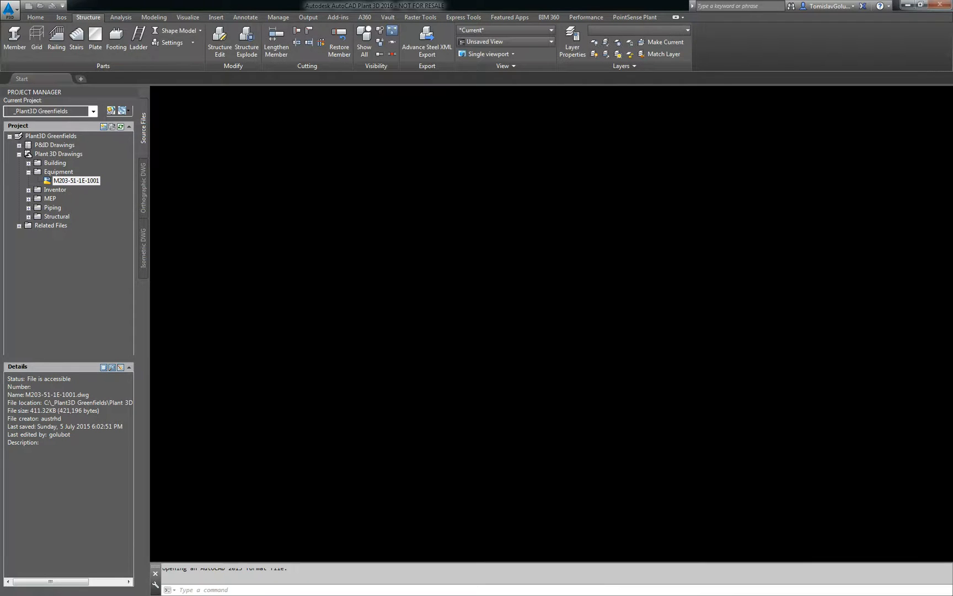
pyautogui.doubleClick(69, 181)
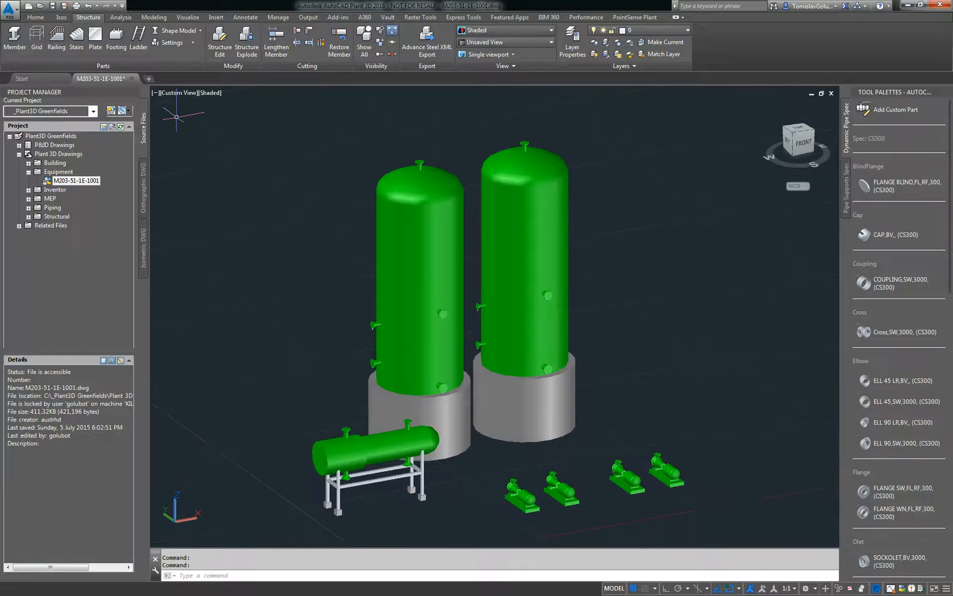
pyautogui.click(34, 16)
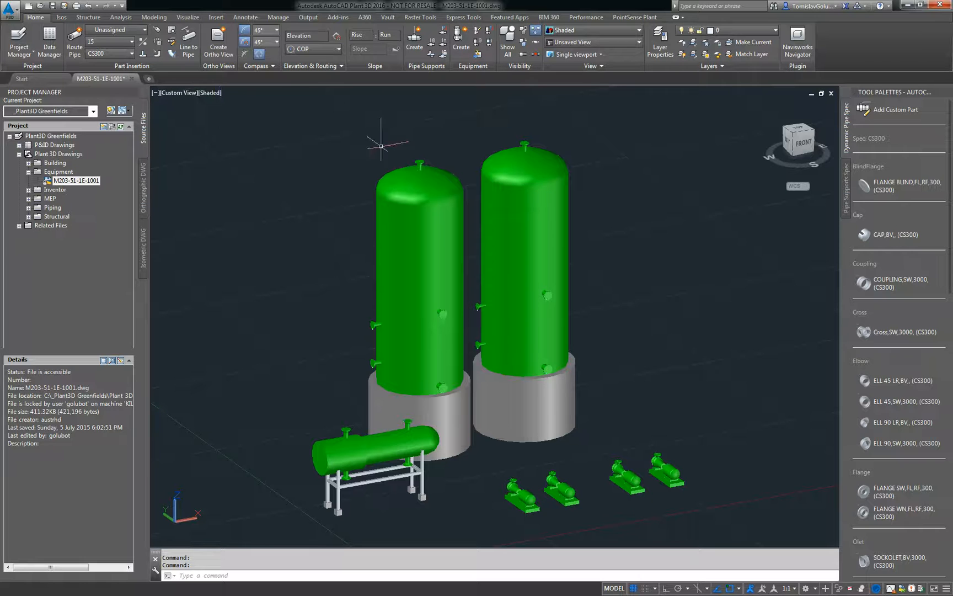
pyautogui.moveTo(769, 555)
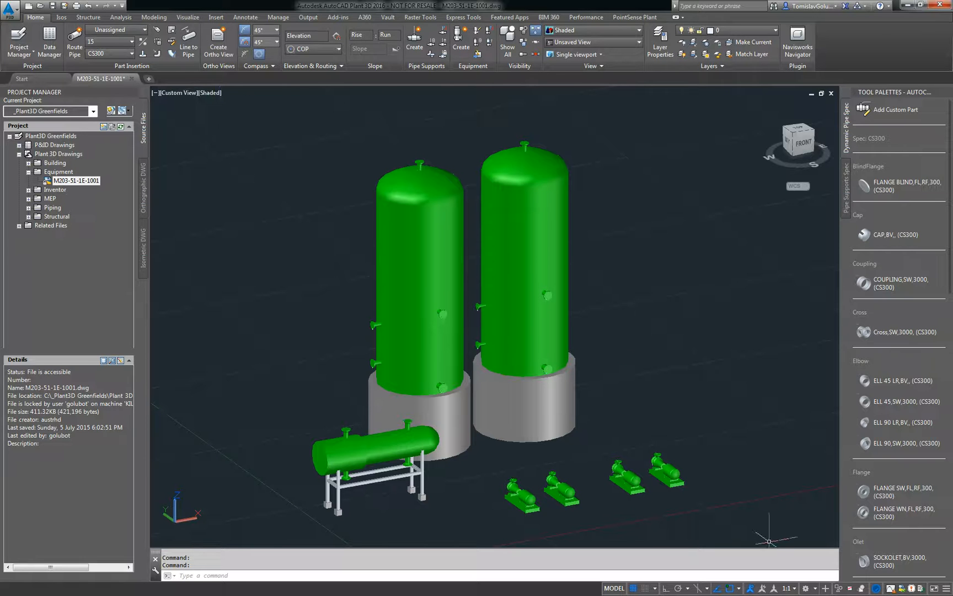
pyautogui.click(794, 588)
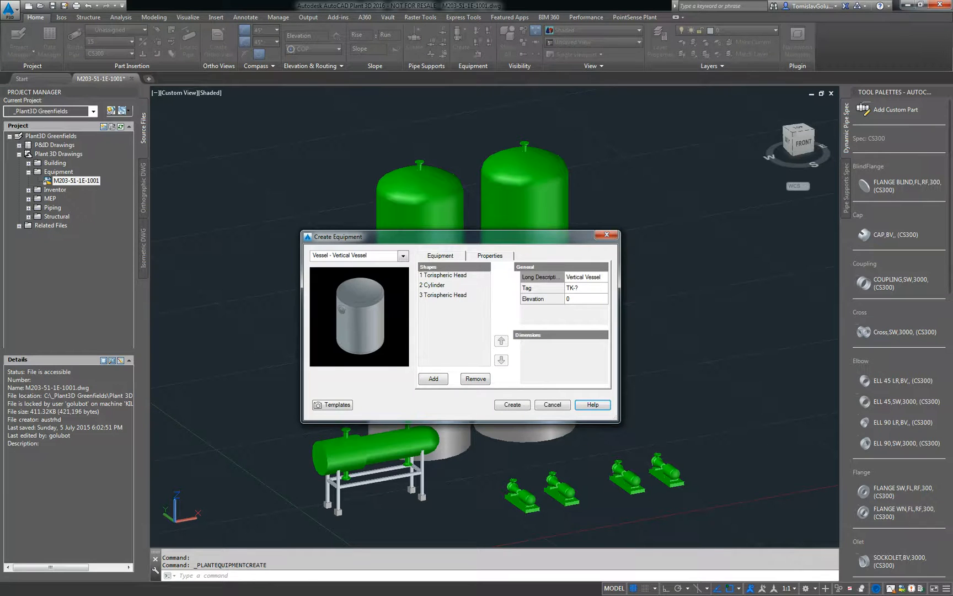
# Set the equipment type to Centrifugal Pump, review its dimensions and templates, then cancel.
pyautogui.click(402, 255)
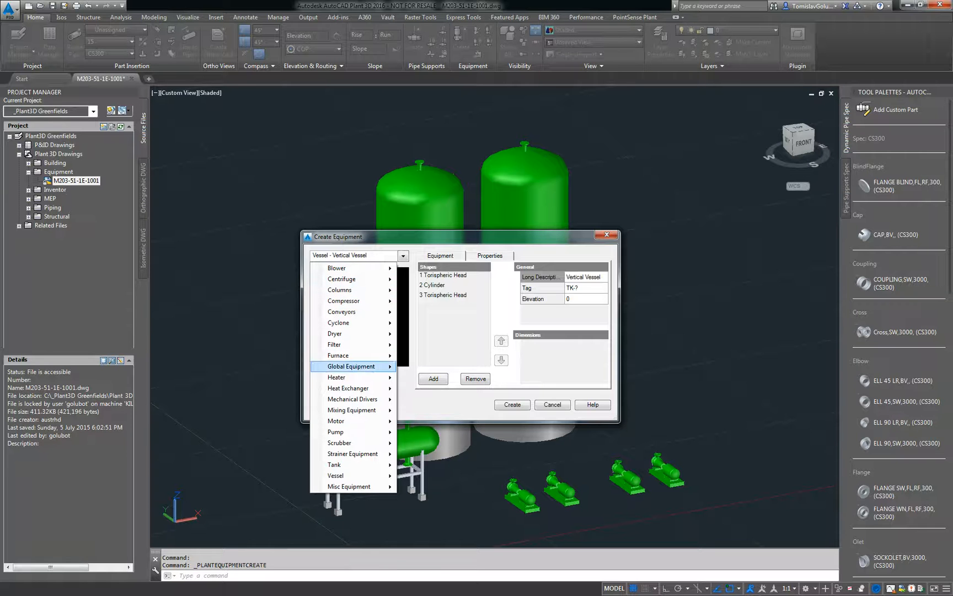
pyautogui.moveTo(336, 431)
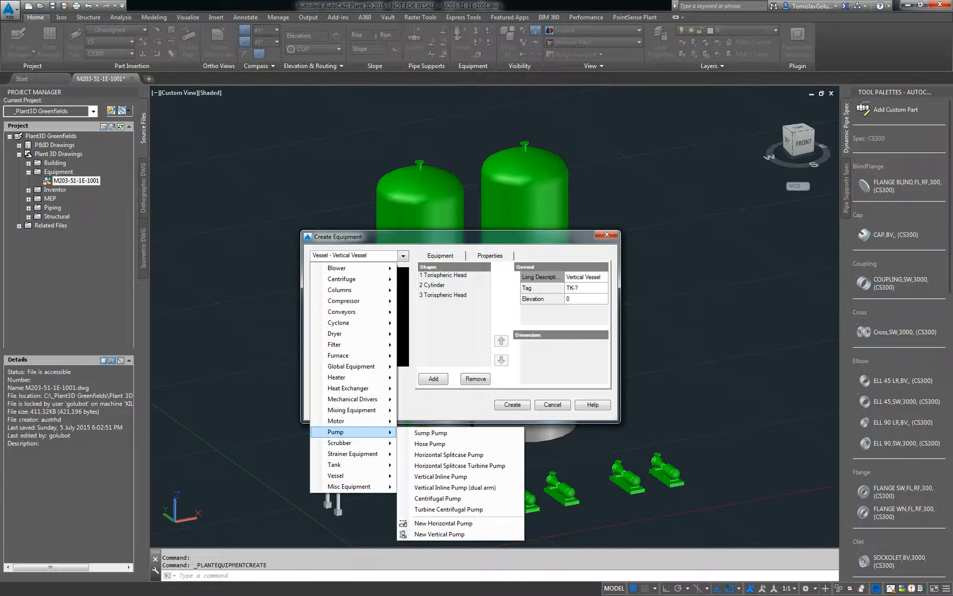
pyautogui.click(437, 498)
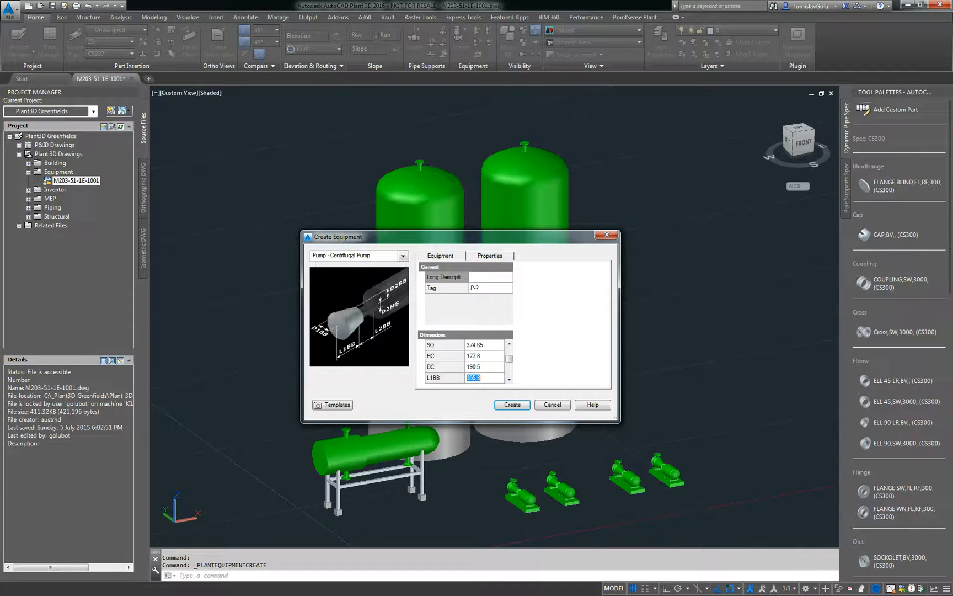
pyautogui.scroll(-3)
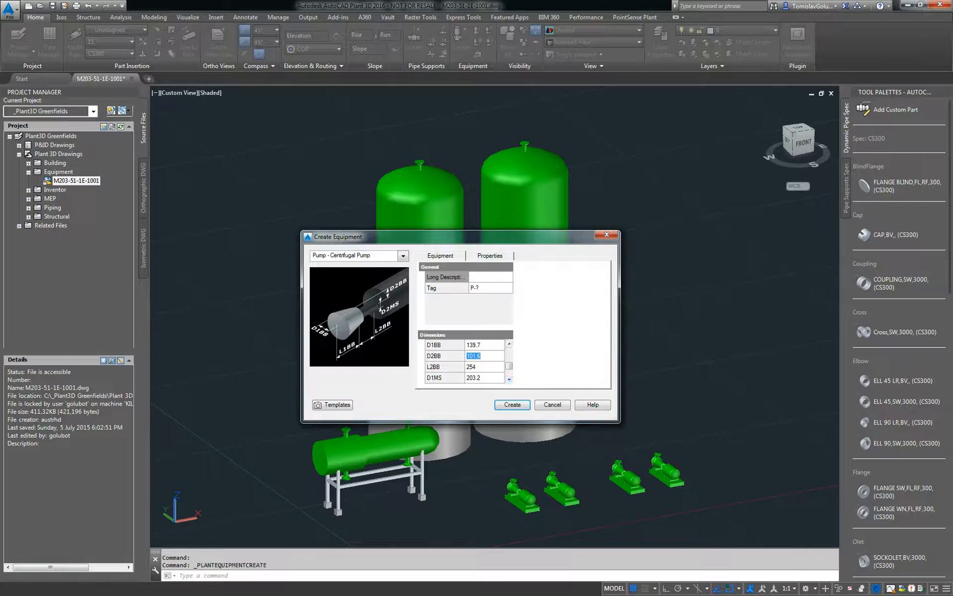
pyautogui.click(332, 404)
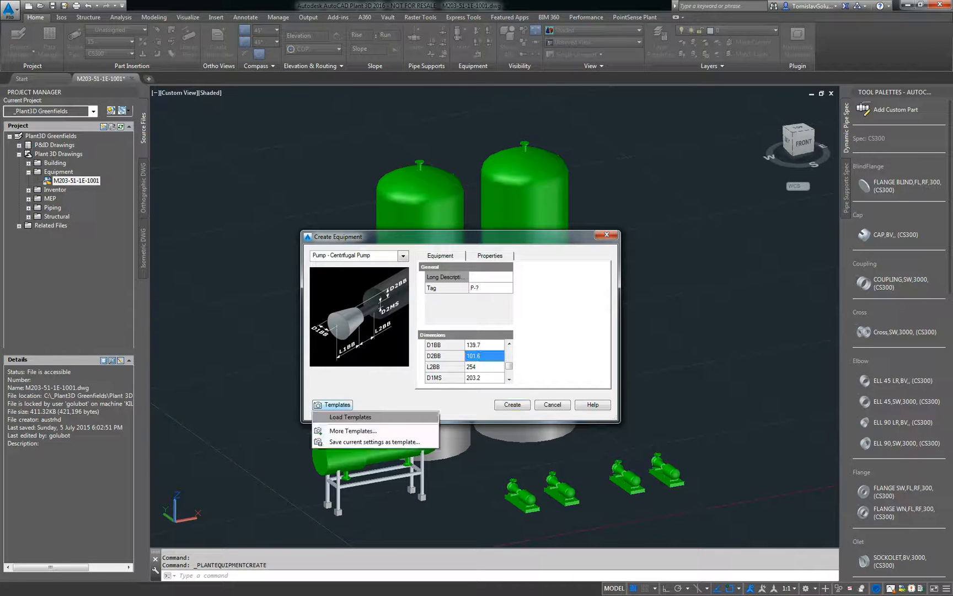
pyautogui.moveTo(376, 441)
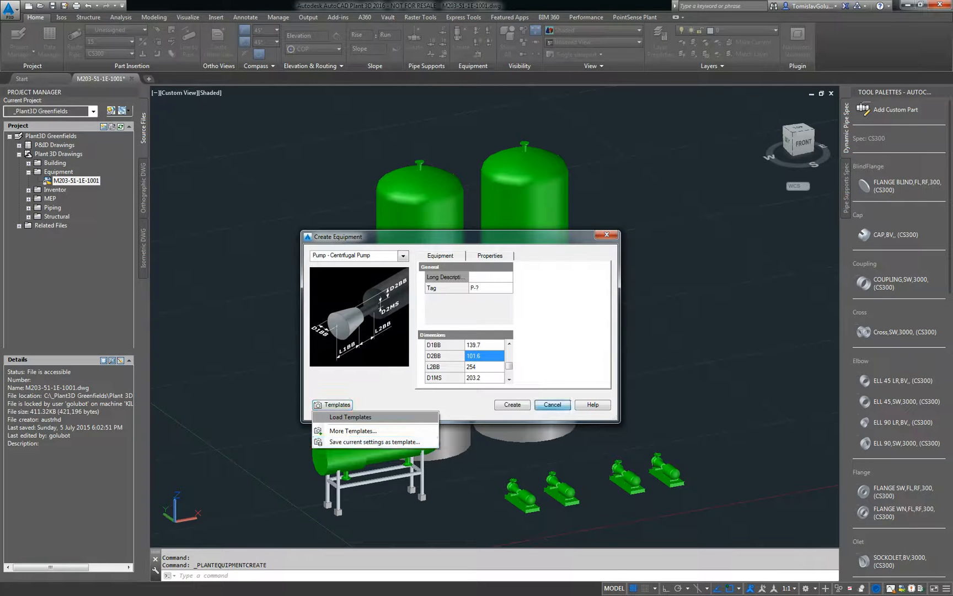
pyautogui.click(552, 405)
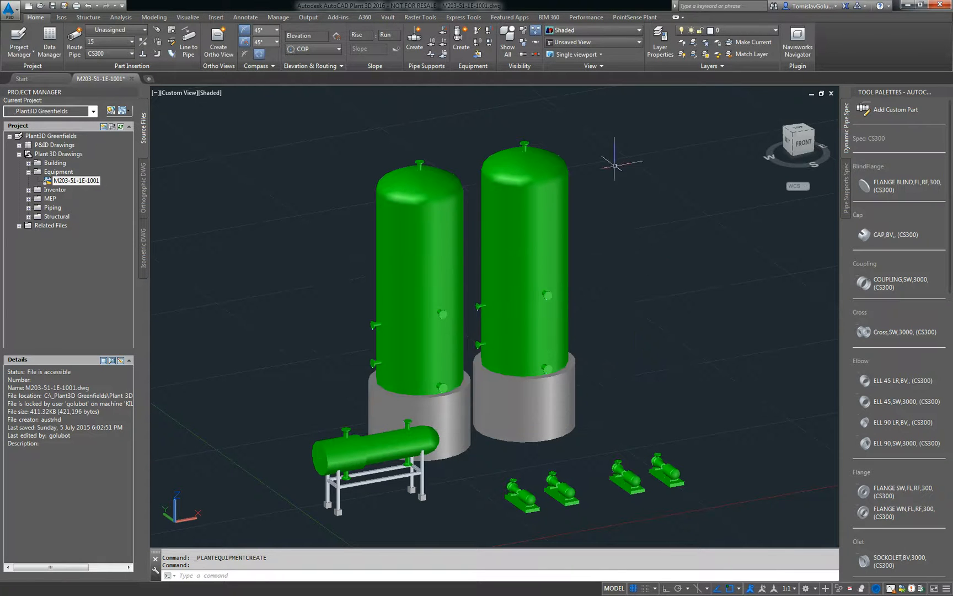
pyautogui.moveTo(482, 40)
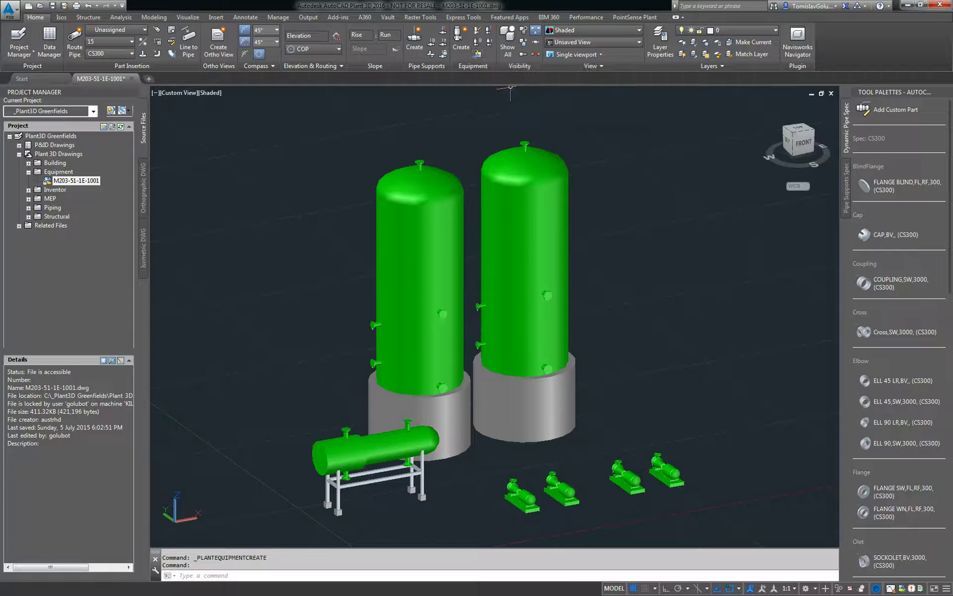
pyautogui.moveTo(710, 345)
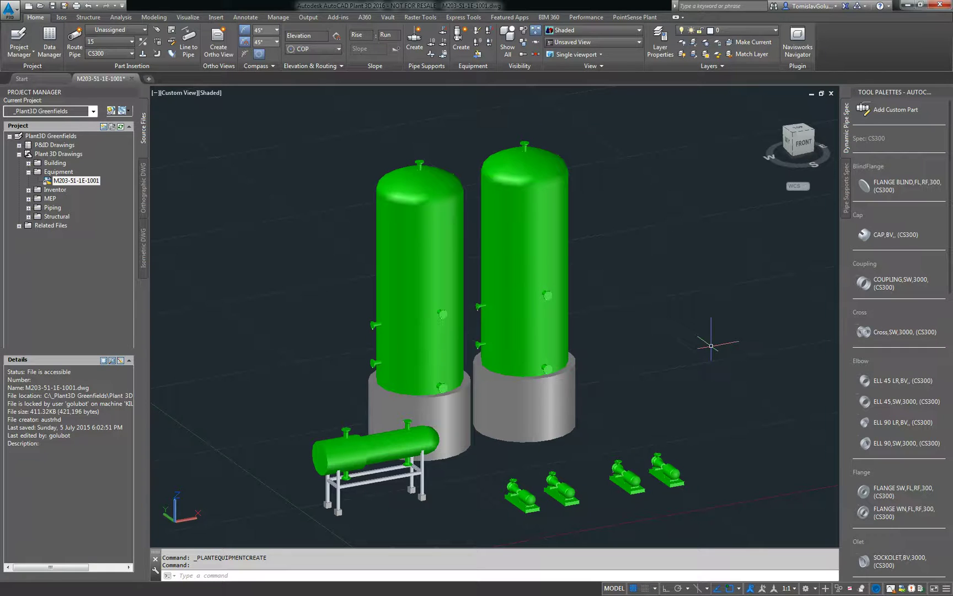
pyautogui.moveTo(710, 346)
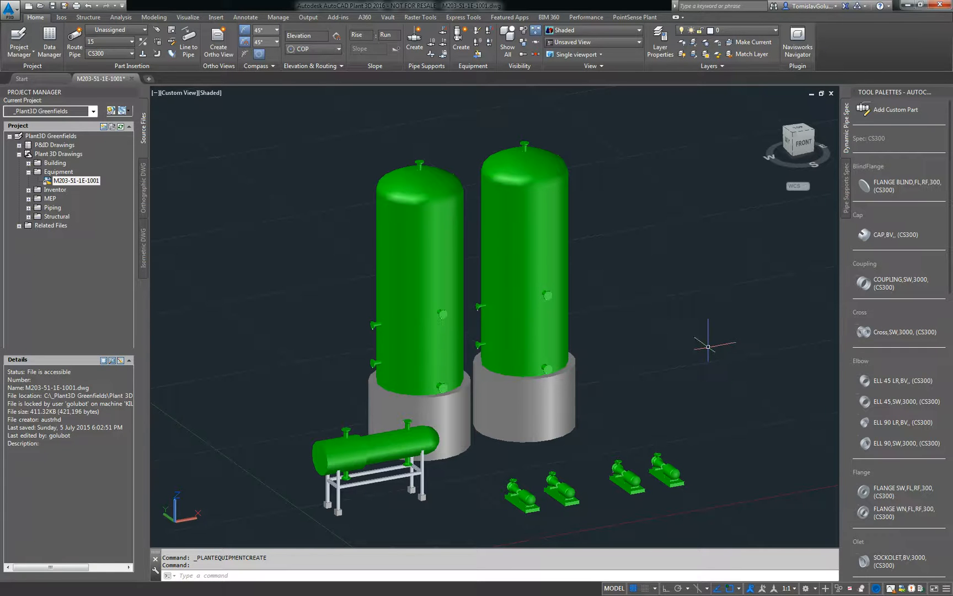
pyautogui.moveTo(344, 318)
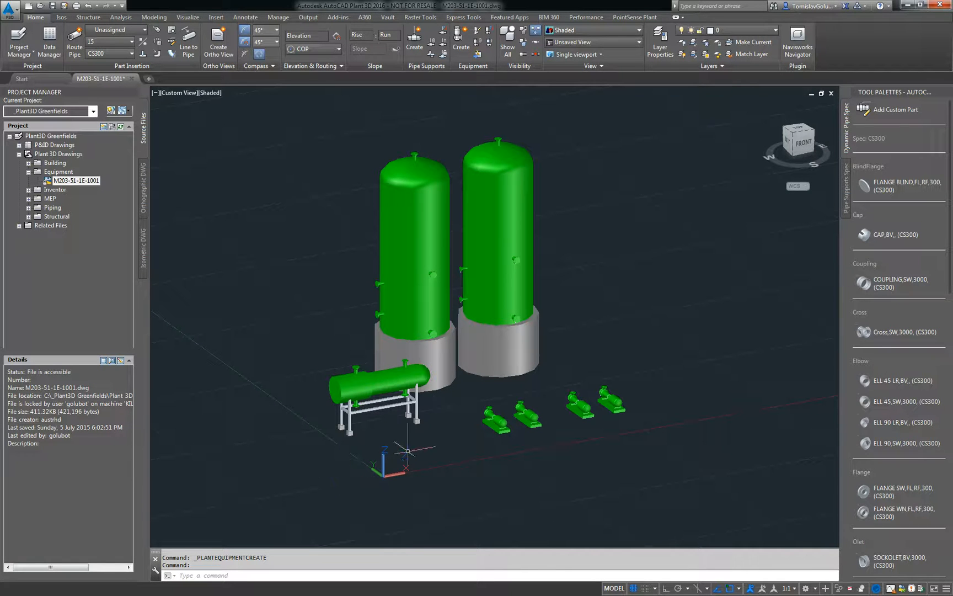
pyautogui.moveTo(313, 272)
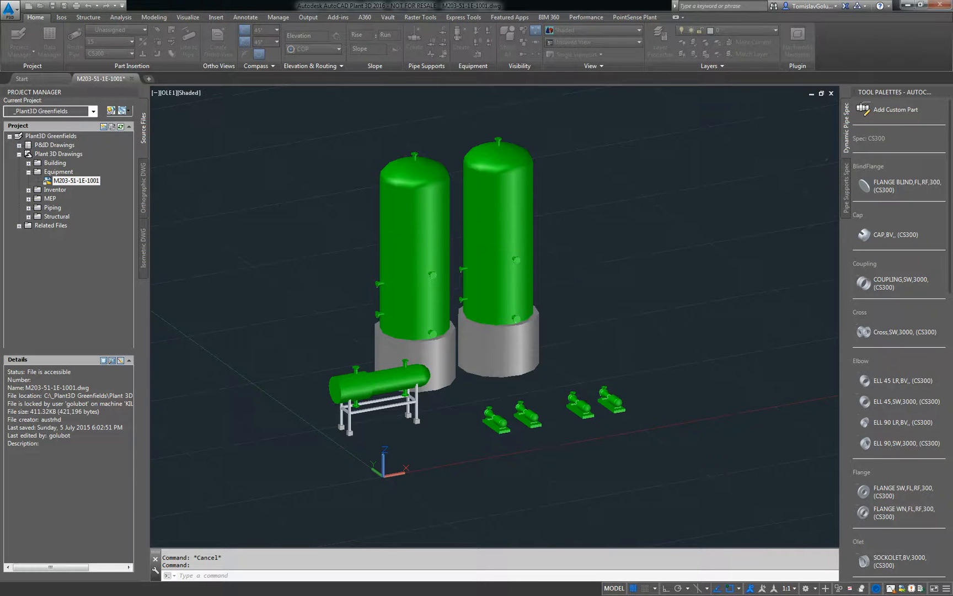
# Close the equipment drawing and open structural drawing M203-51-1S-1001 from the Structural folder.
pyautogui.click(21, 79)
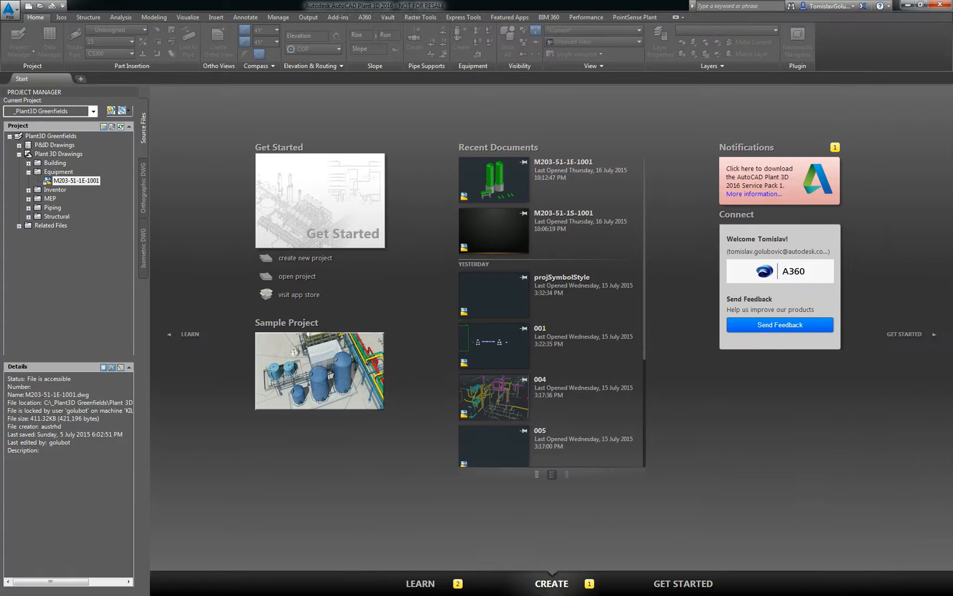
pyautogui.click(56, 216)
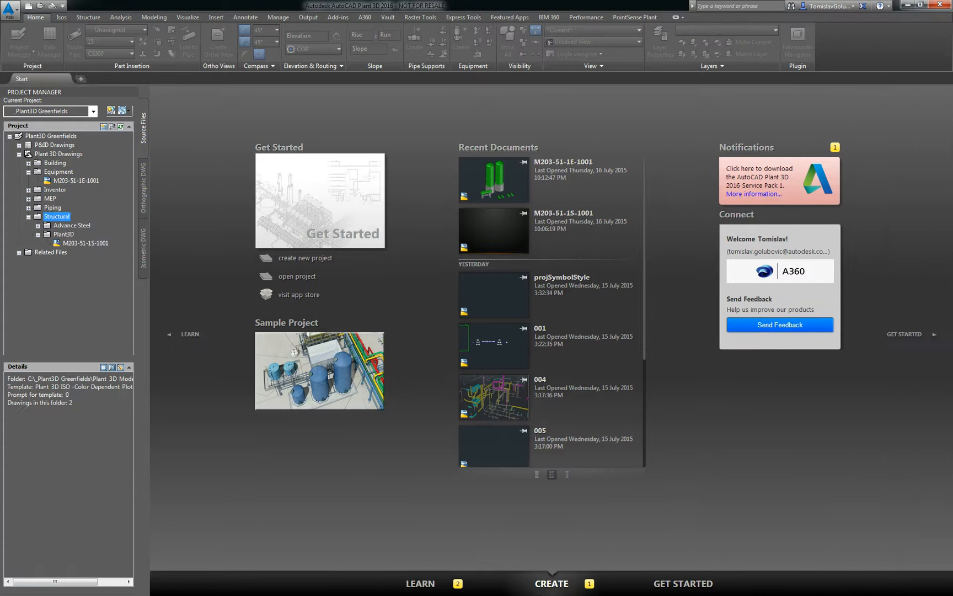
pyautogui.doubleClick(83, 243)
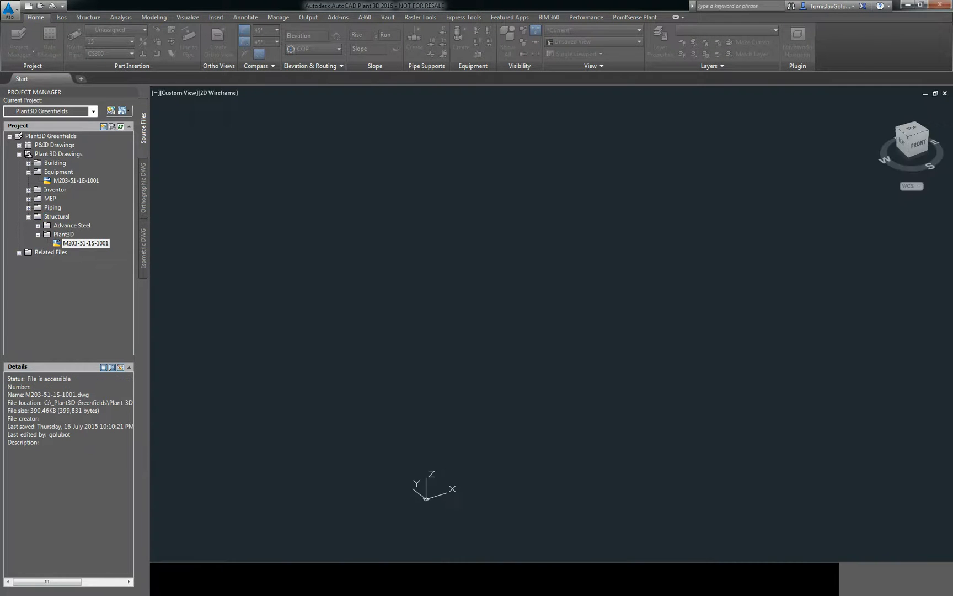
# Open structural model M203-51-1S-1001 to view its steel frames and platforms.
pyautogui.doubleClick(85, 242)
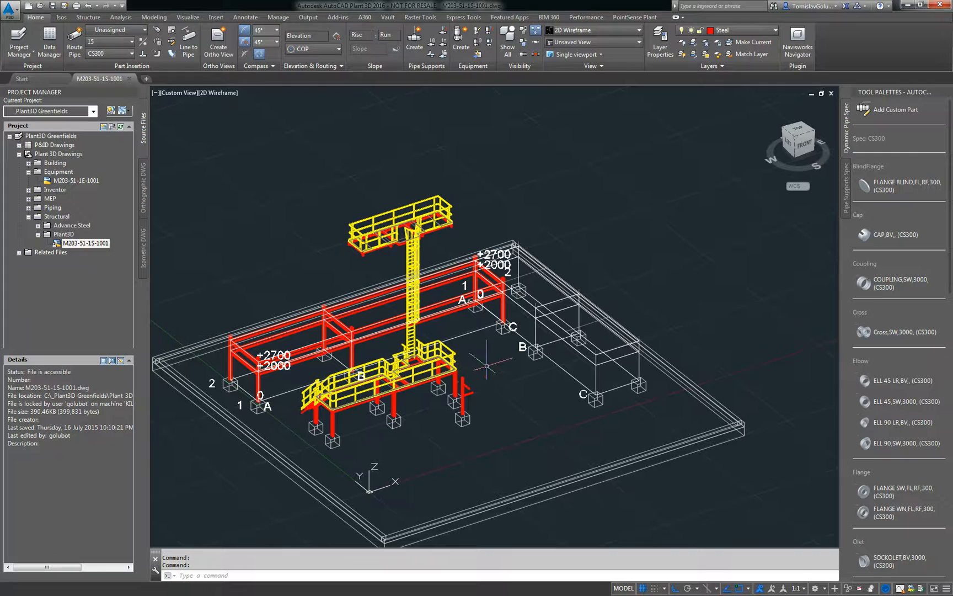
pyautogui.moveTo(480, 365)
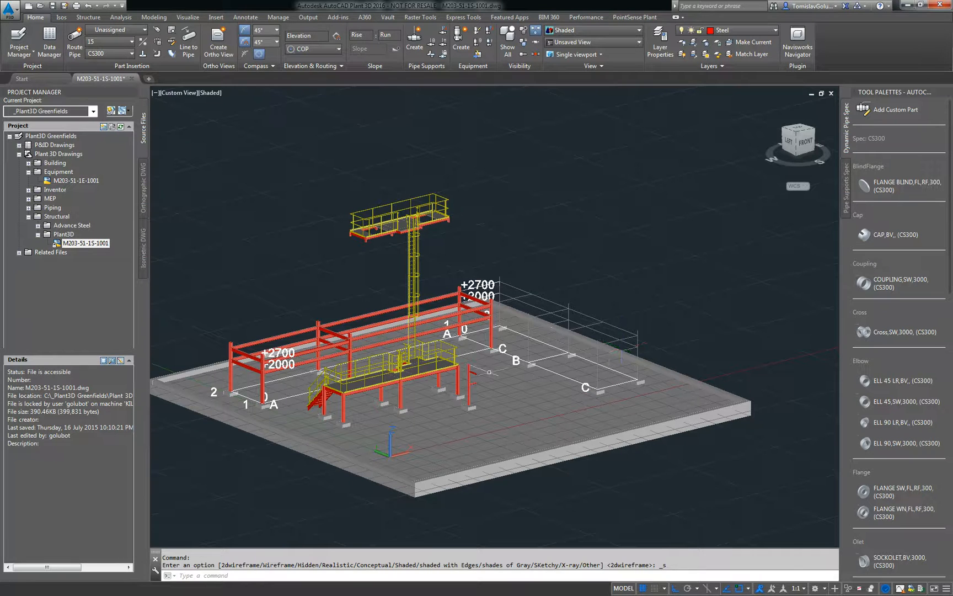
pyautogui.moveTo(572, 235)
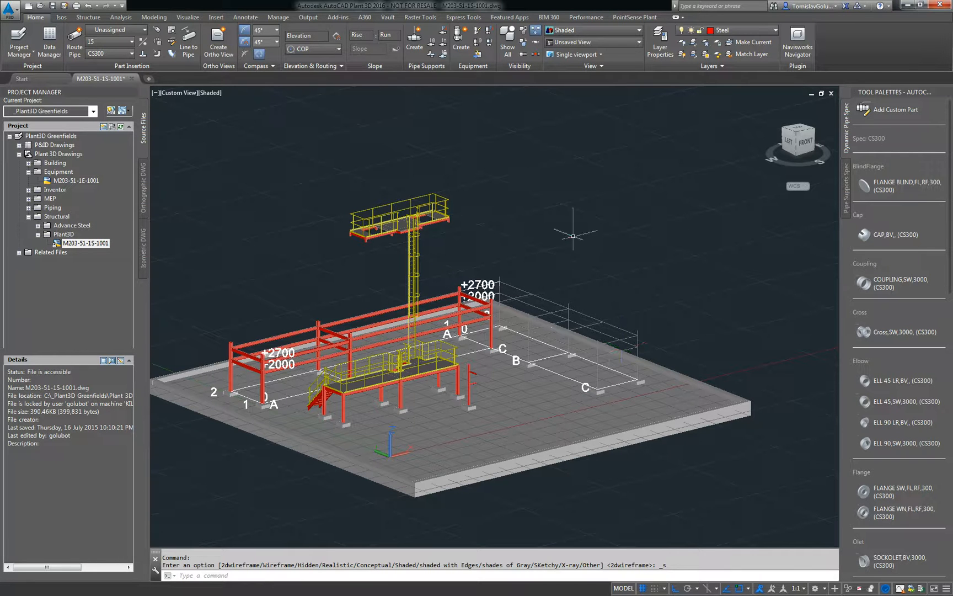
pyautogui.moveTo(601, 283)
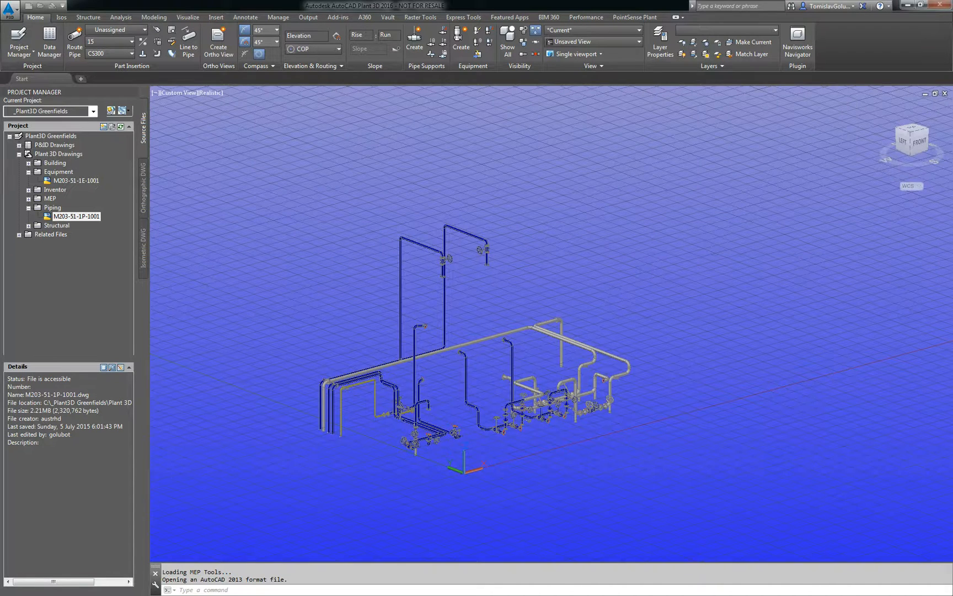
# Open piping model M203-51-1P-1001 from the project's Piping folder.
pyautogui.doubleClick(76, 216)
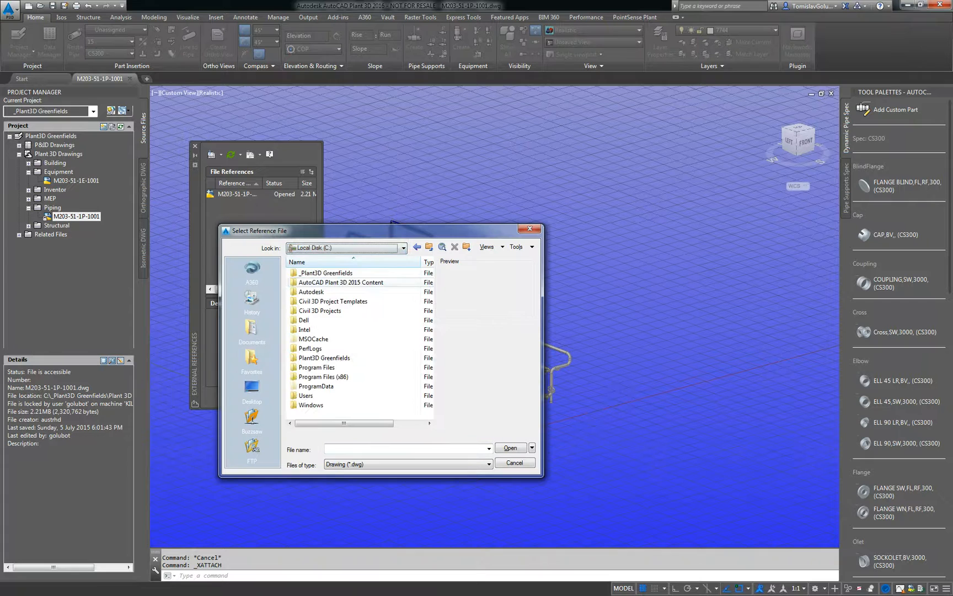
# Overlay equipment model M203-51-1E-1001 and structural model M203-51-1S-1001 as references.
pyautogui.doubleClick(326, 273)
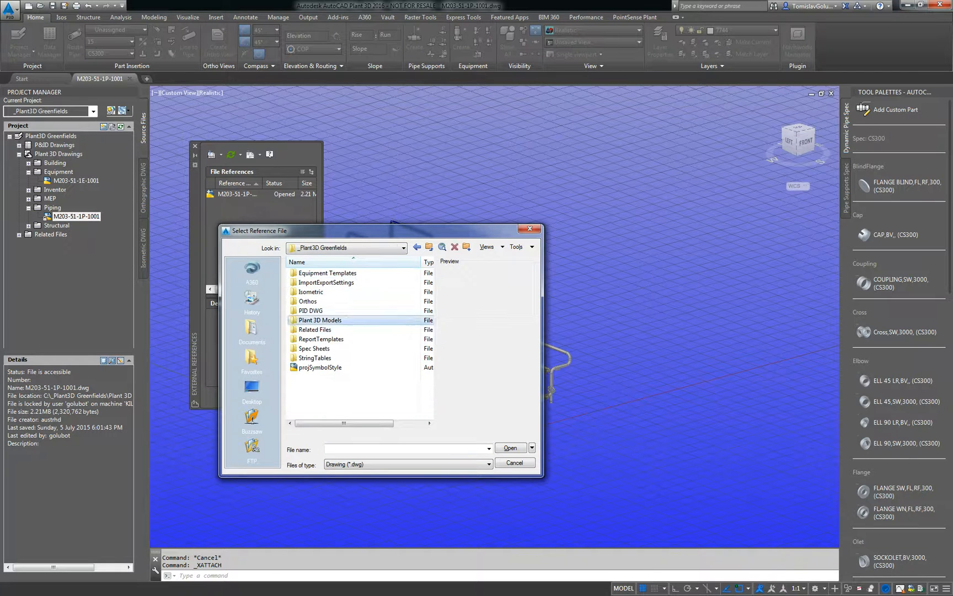
pyautogui.doubleClick(328, 320)
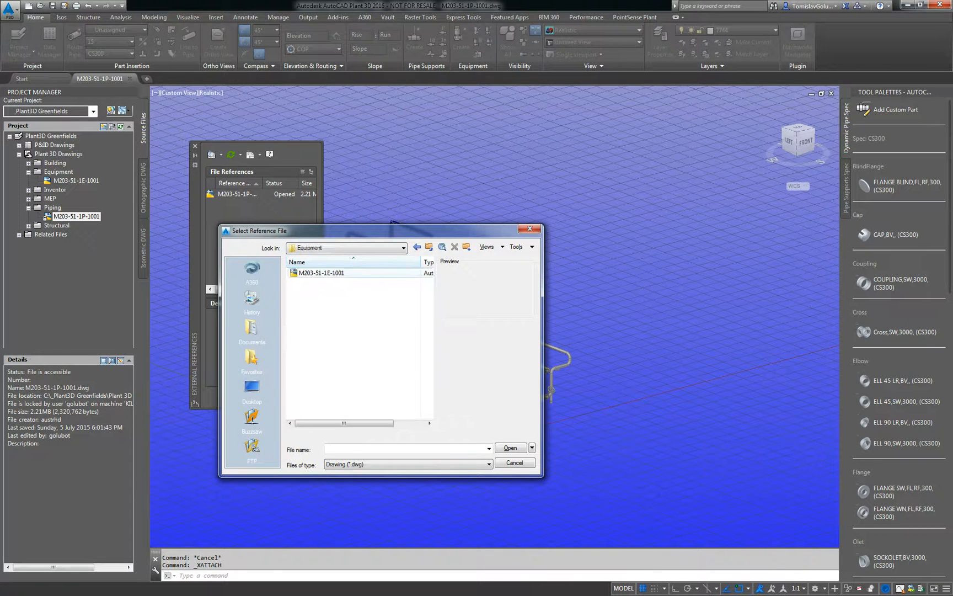
pyautogui.click(510, 447)
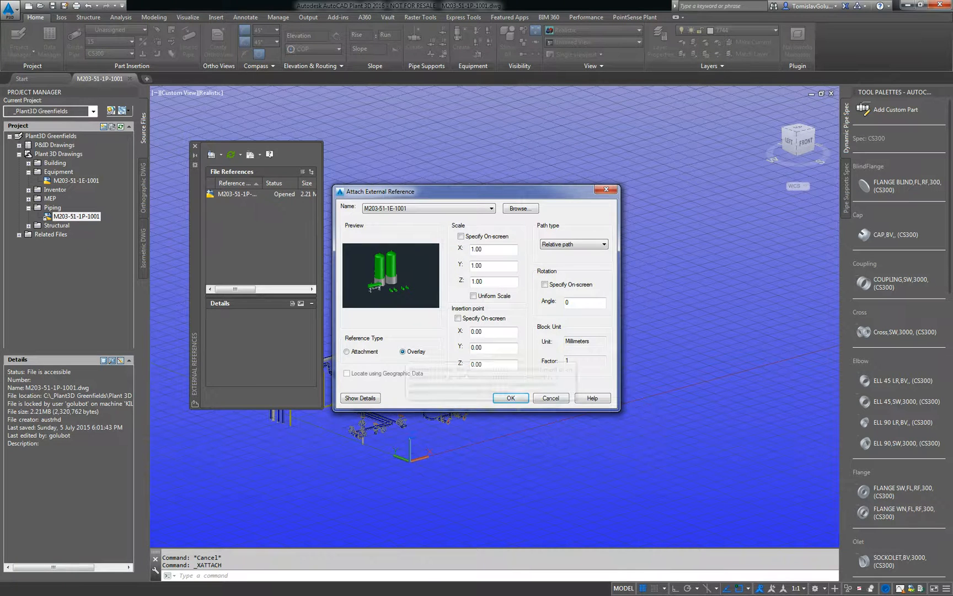
pyautogui.click(510, 398)
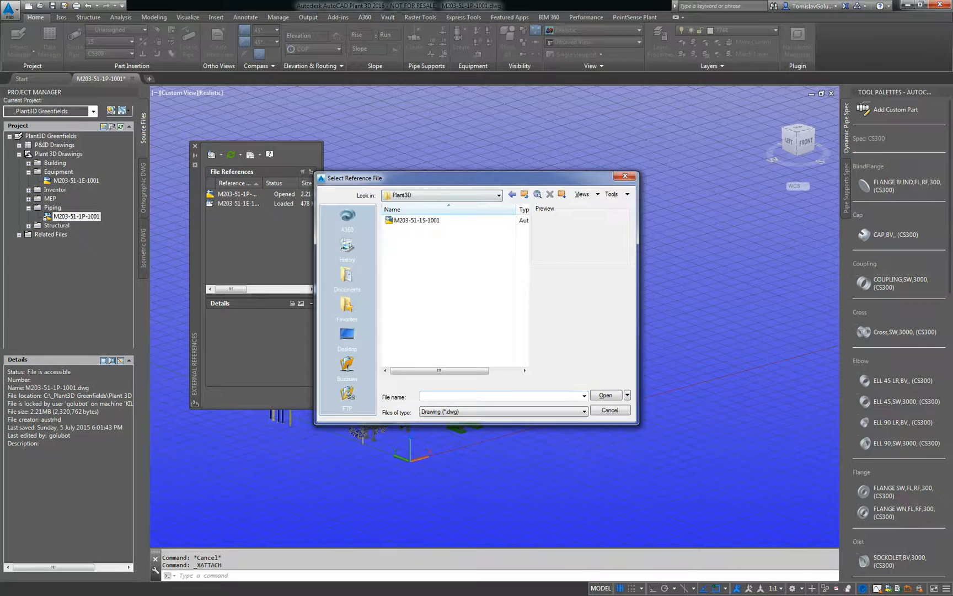
pyautogui.click(606, 394)
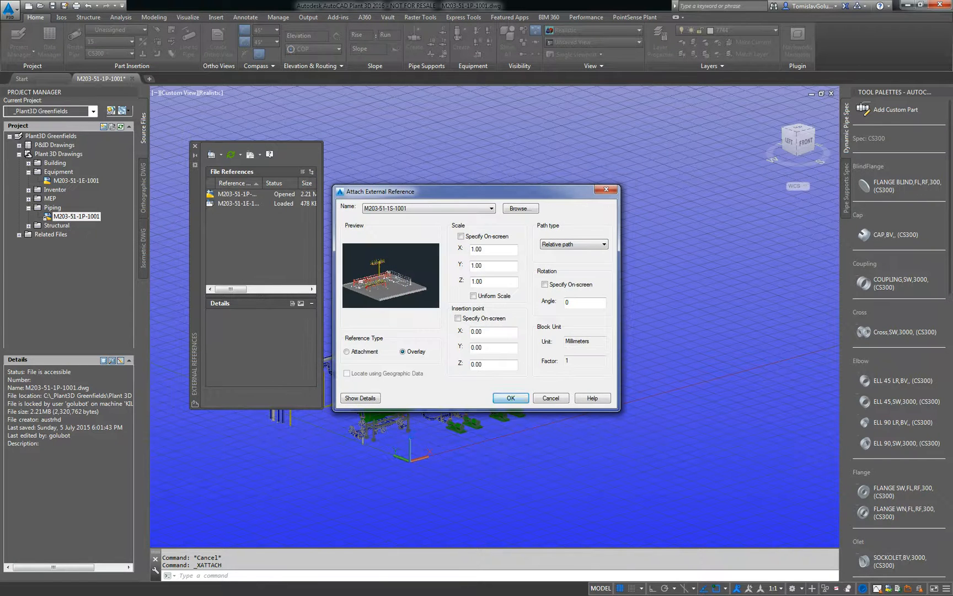
pyautogui.click(511, 398)
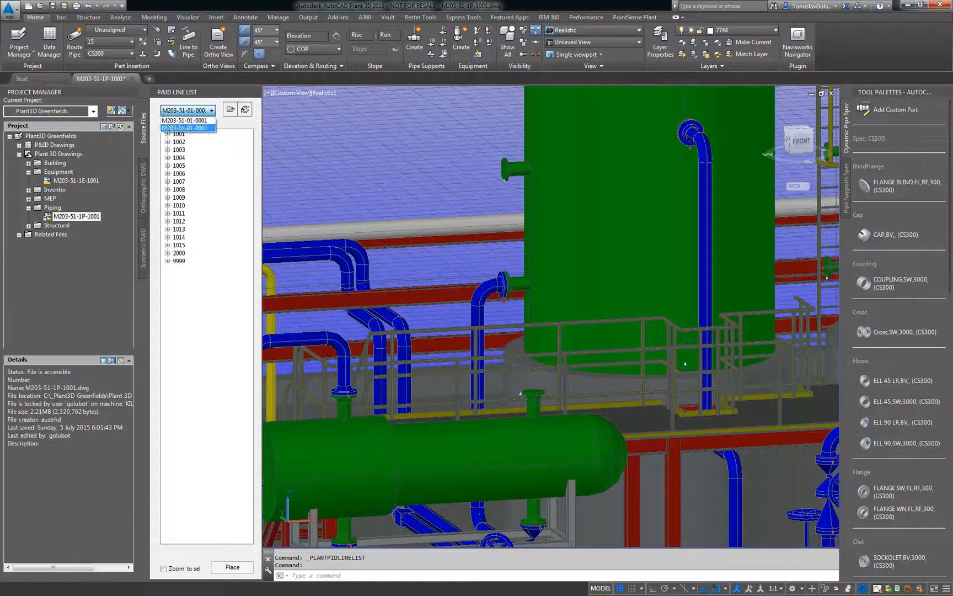
# Choose the P&ID drawing, then expand line 9999 and group 150-CS150-GLR-9999.
pyautogui.click(183, 127)
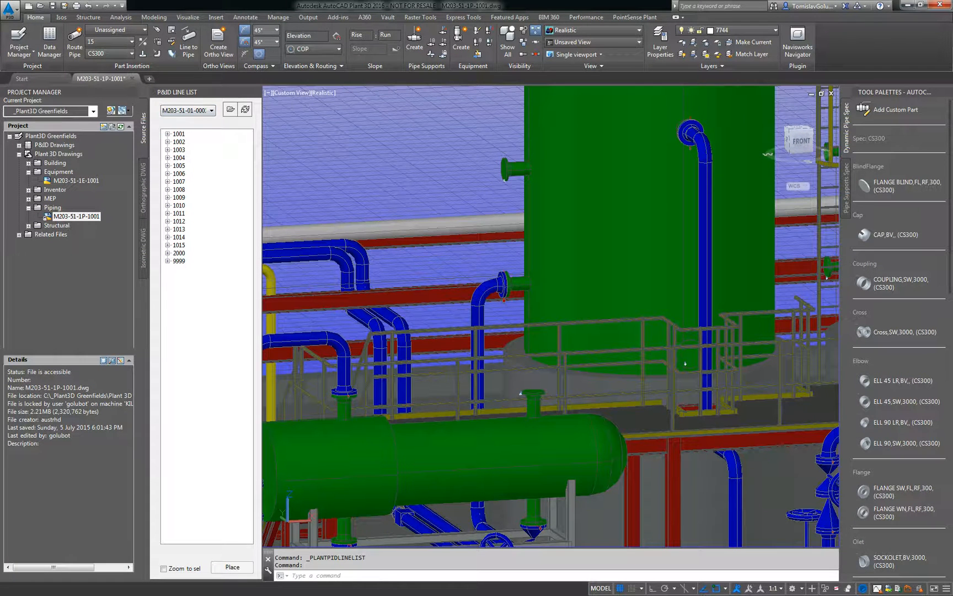
pyautogui.click(167, 261)
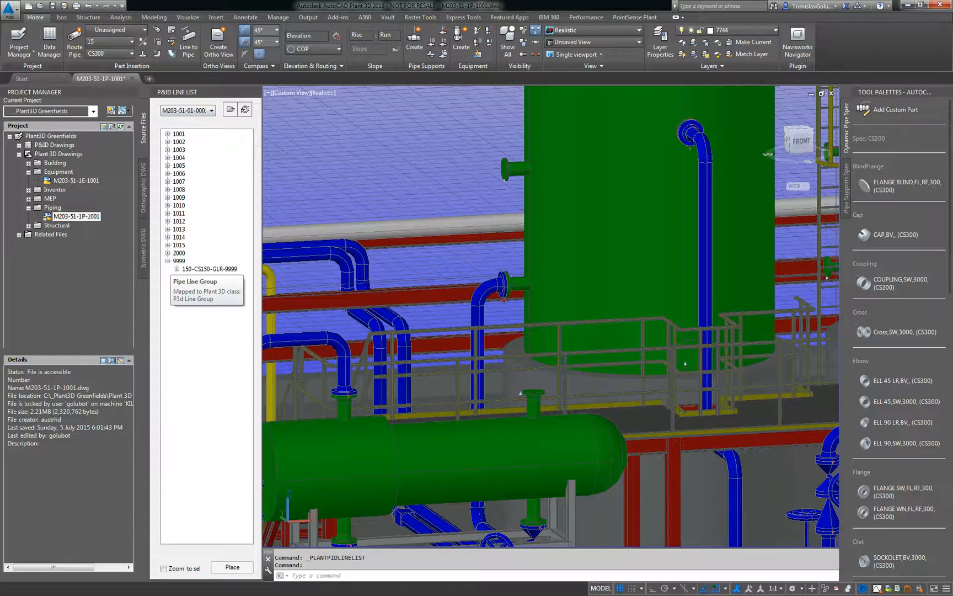
pyautogui.click(178, 269)
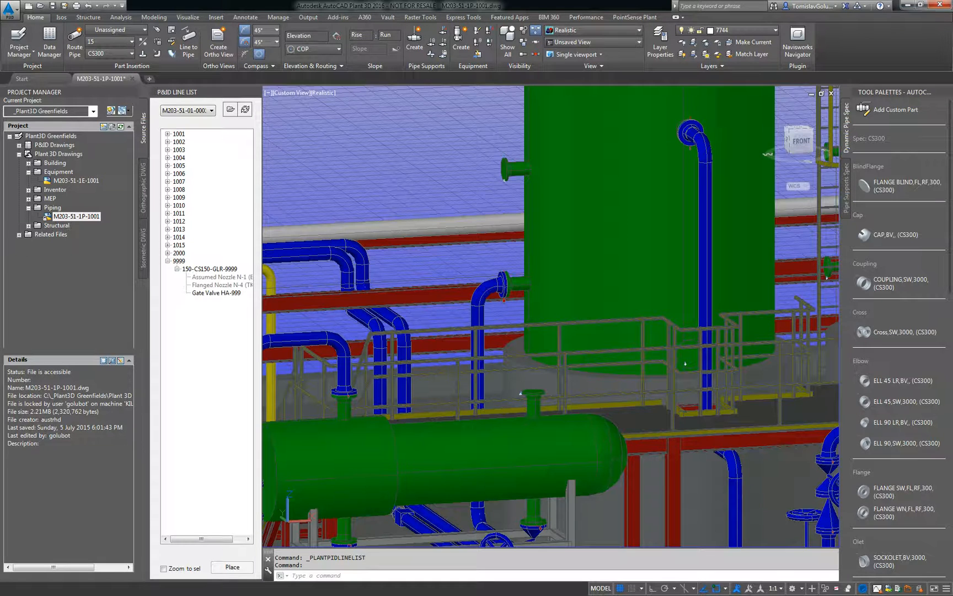
pyautogui.moveTo(208, 285)
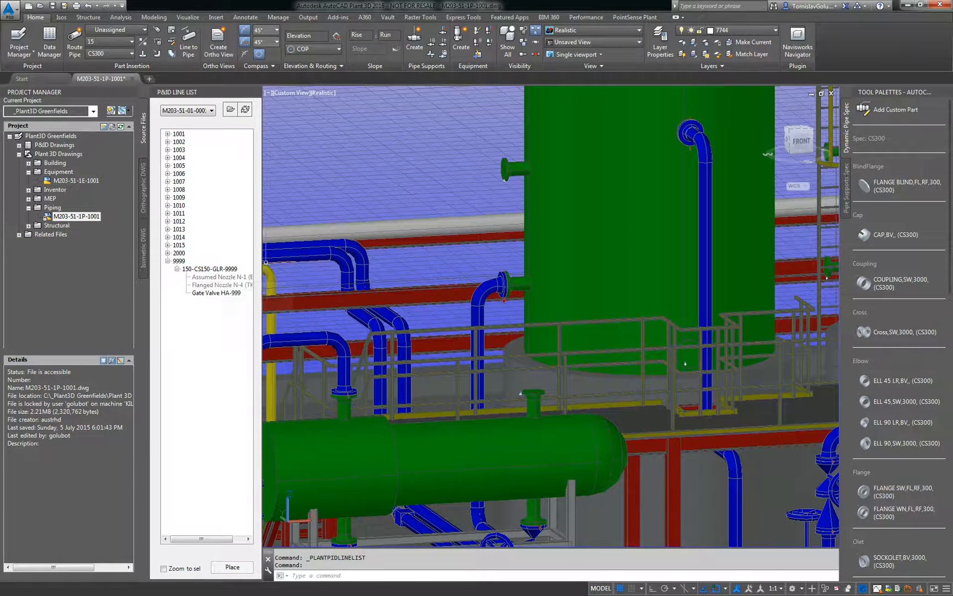
# Start placing line 150-CS150-GLR-9999 via the line group's Place Item option.
pyautogui.rightClick(211, 268)
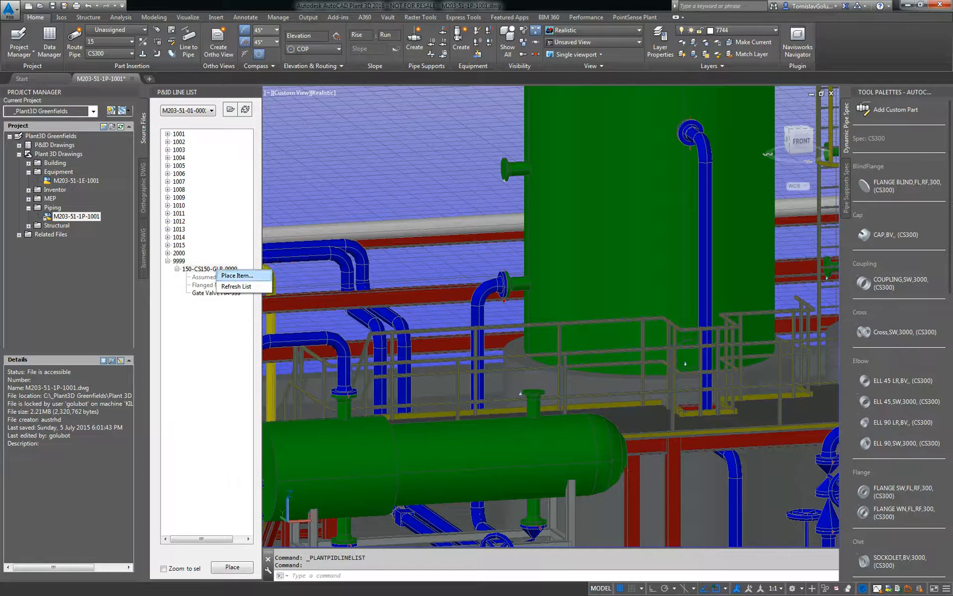
pyautogui.click(236, 286)
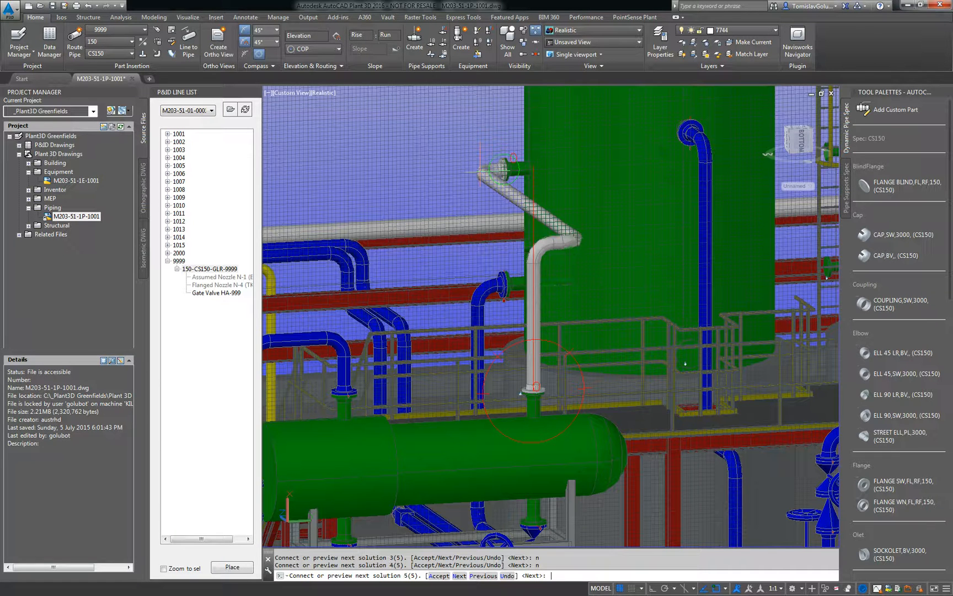
# Accept the routed pipe solution for line 9999 with A.
pyautogui.write('a')
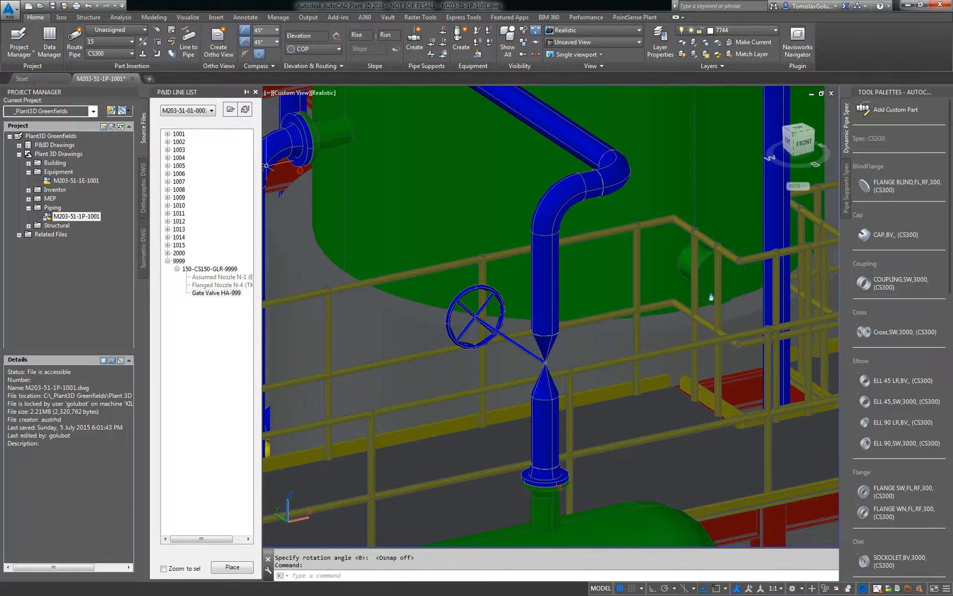
# Set the gate valve's rotation to finish placing it, then inspect the flange at the green vessel's nozzle.
pyautogui.click(256, 92)
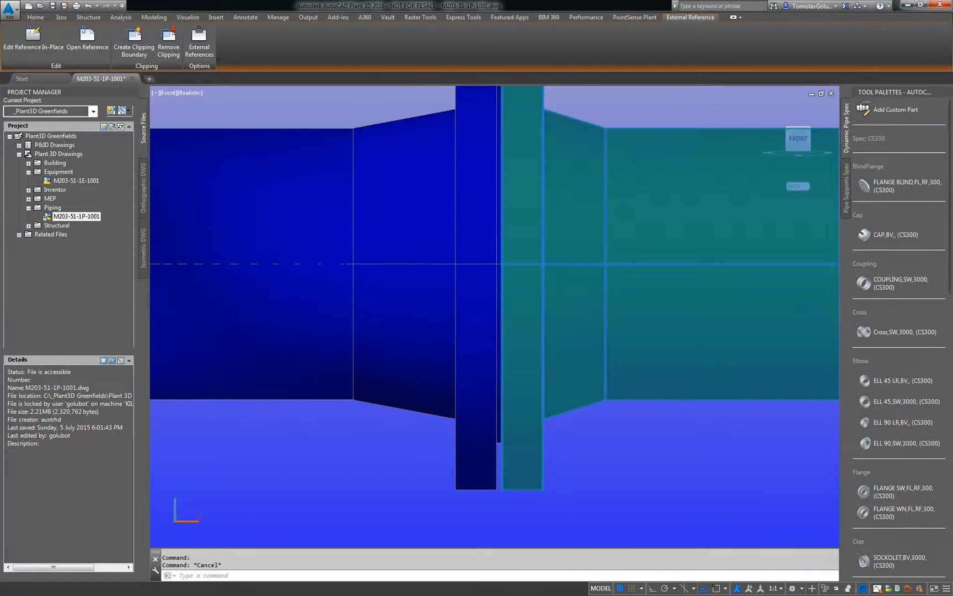
pyautogui.click(49, 18)
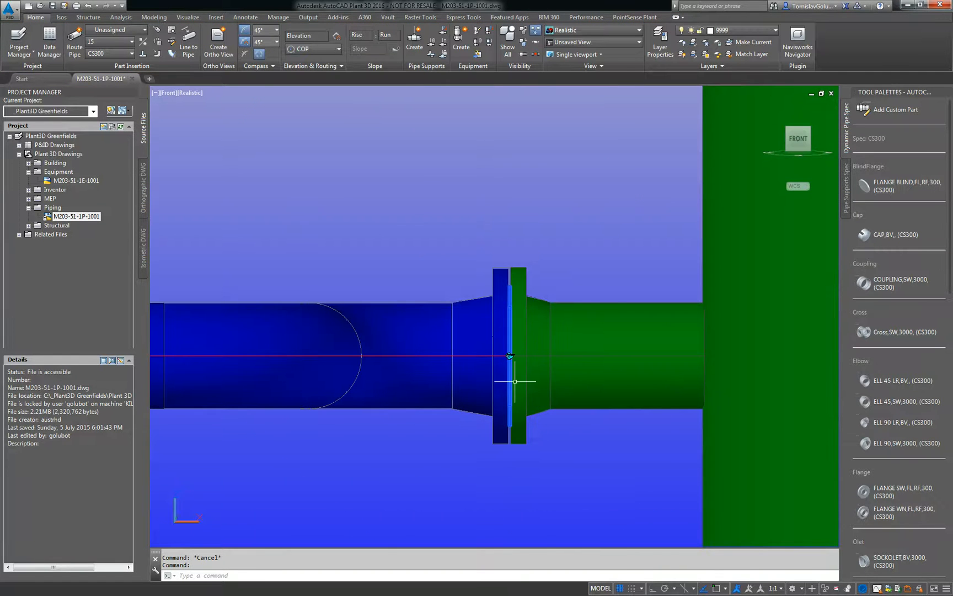